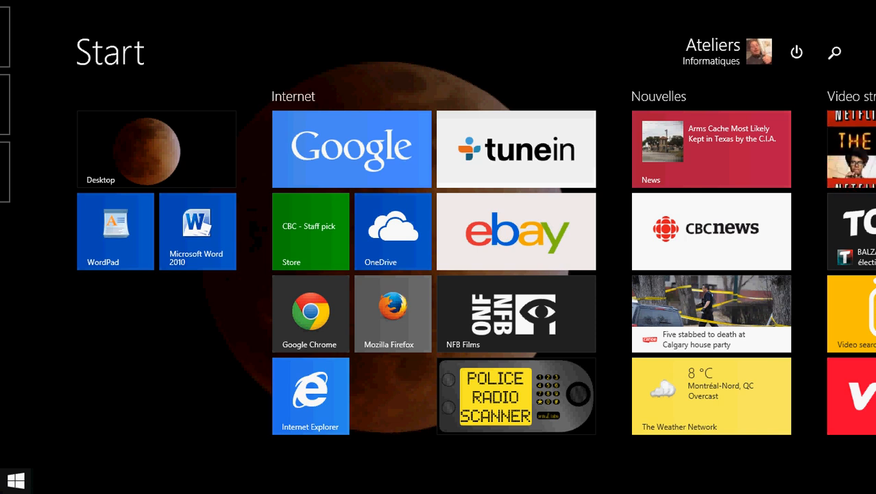
Bring up the power-user (Win+X) menu from the Start button
{"action": "right_click", "coordinate": [15, 480]}
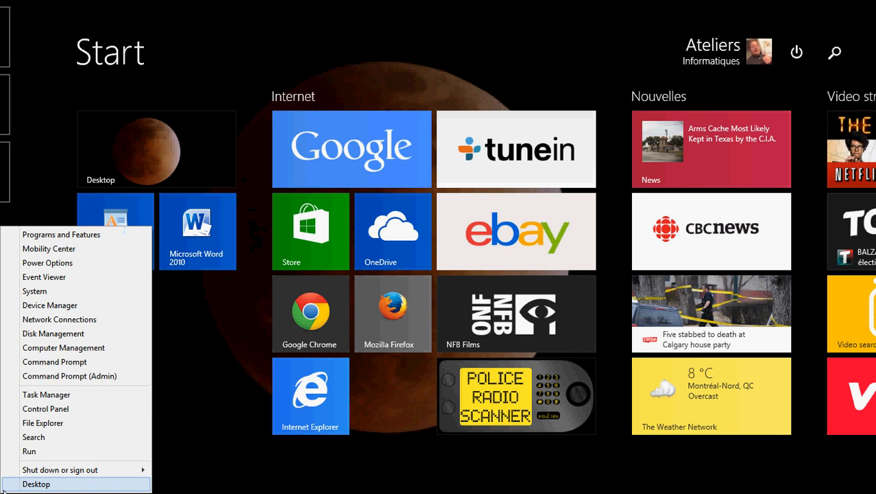
{"action": "mouse_move", "coordinate": [13, 461]}
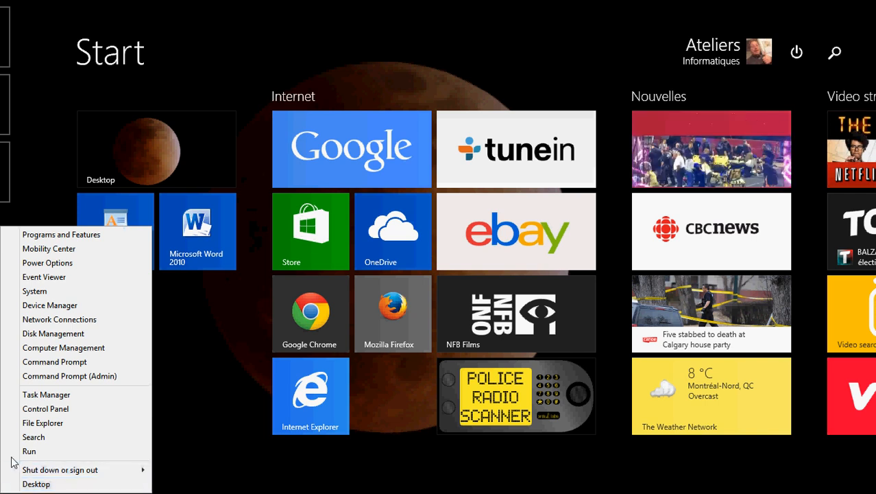
{"action": "mouse_move", "coordinate": [45, 409]}
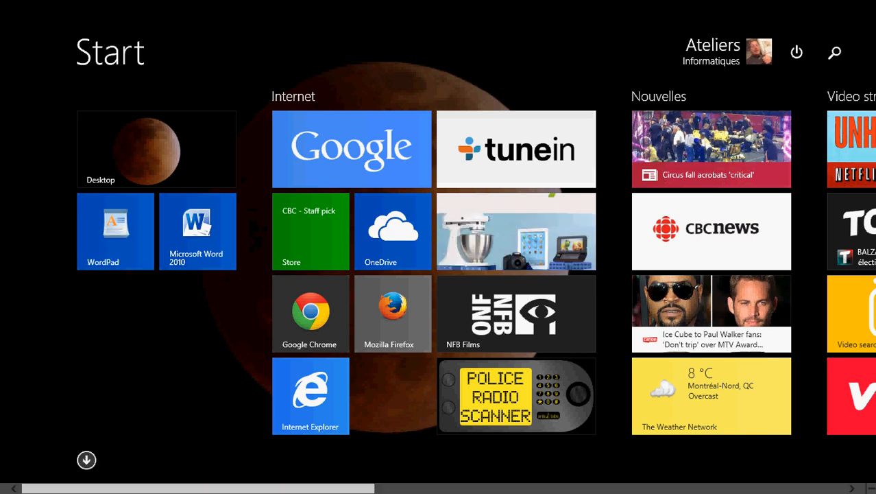
{"action": "mouse_move", "coordinate": [836, 52]}
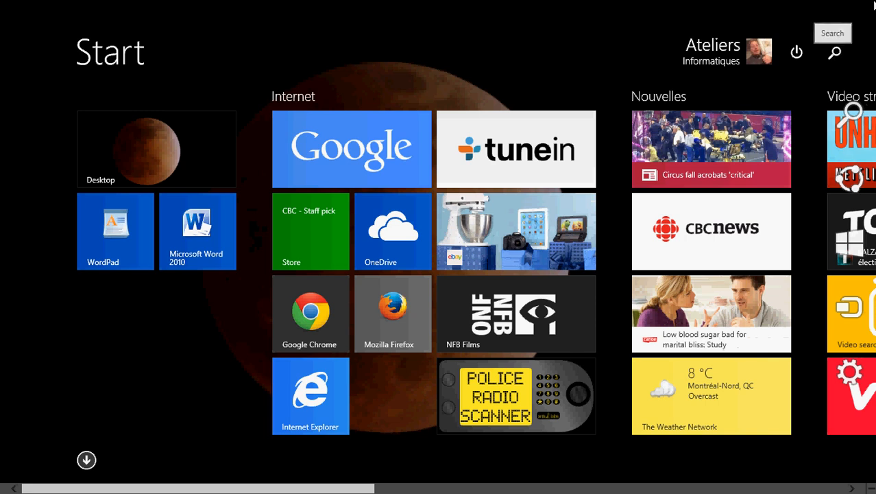
{"action": "mouse_move", "coordinate": [834, 52]}
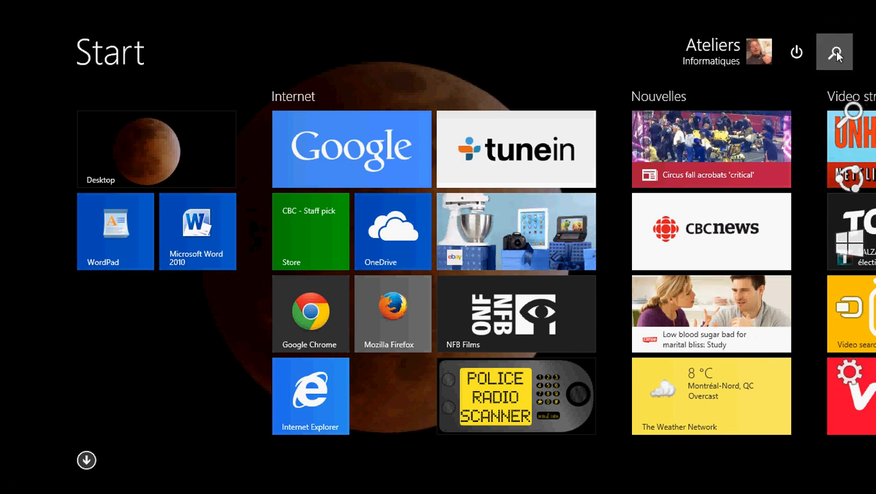
{"action": "mouse_move", "coordinate": [834, 52]}
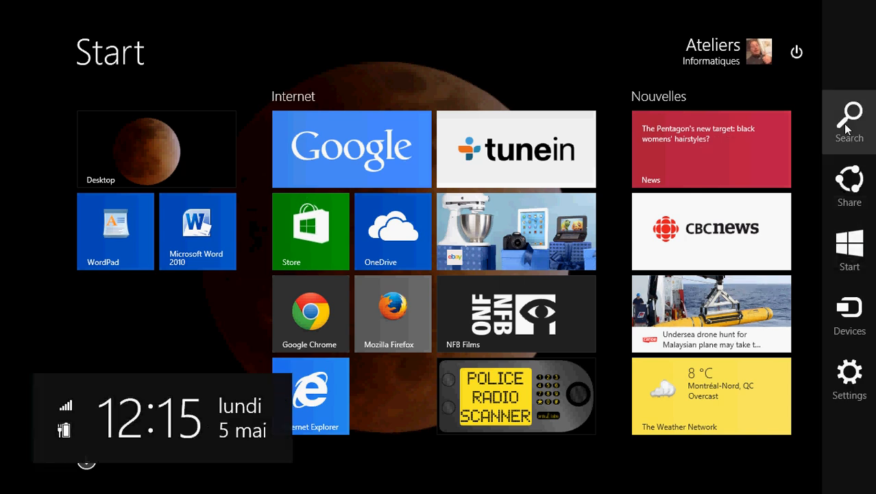
Search for 'control' from the Start screen and launch Control Panel
{"action": "left_click", "coordinate": [850, 122]}
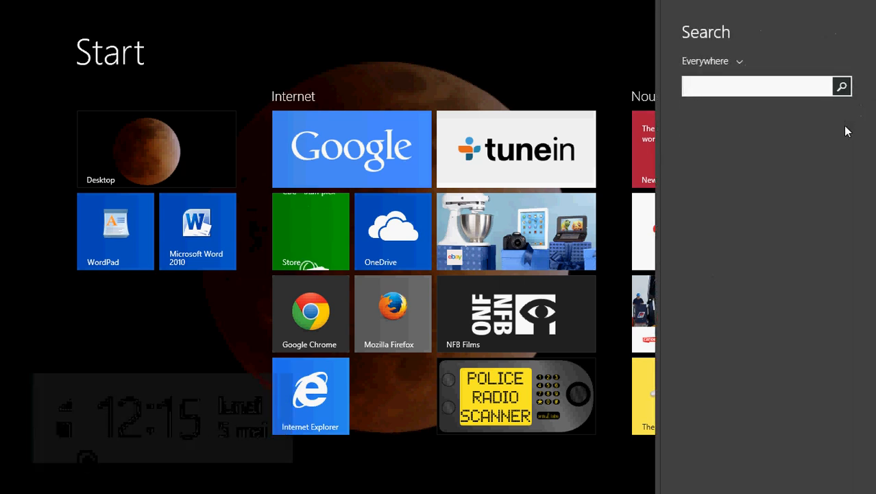
{"action": "type", "text": "control panel"}
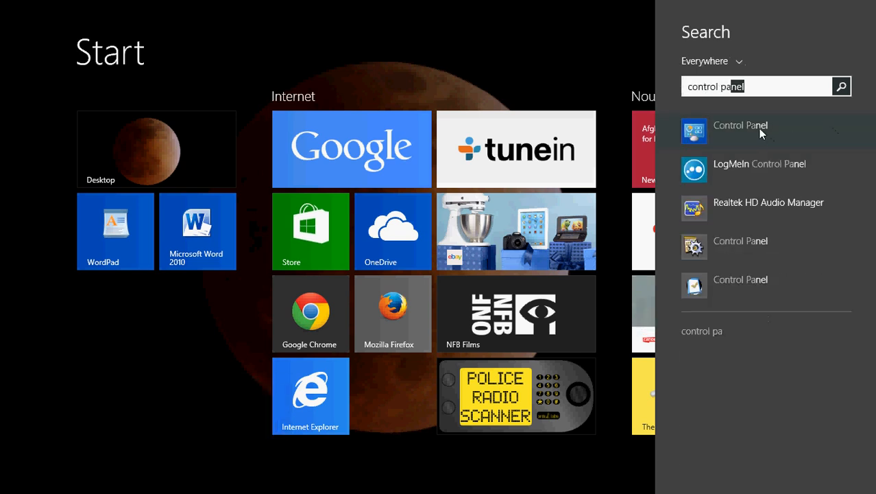
{"action": "left_click", "coordinate": [741, 125]}
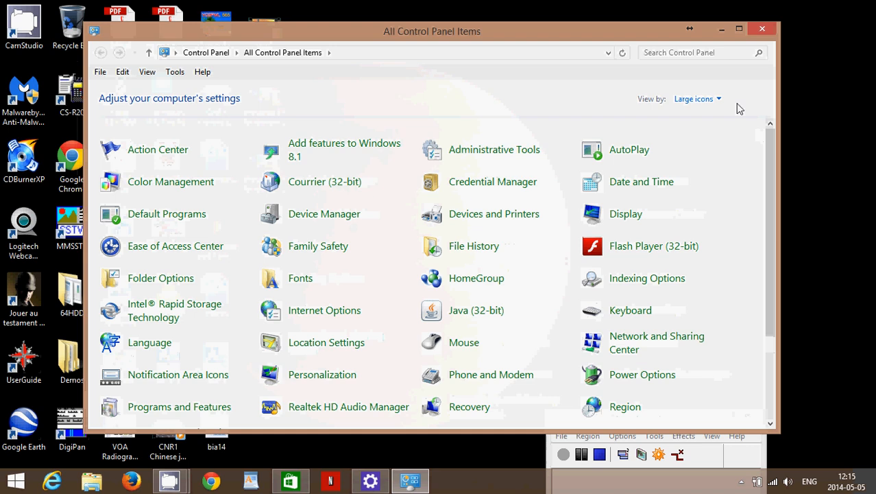
Maximize Control Panel and switch View by to Category
{"action": "left_click", "coordinate": [739, 27]}
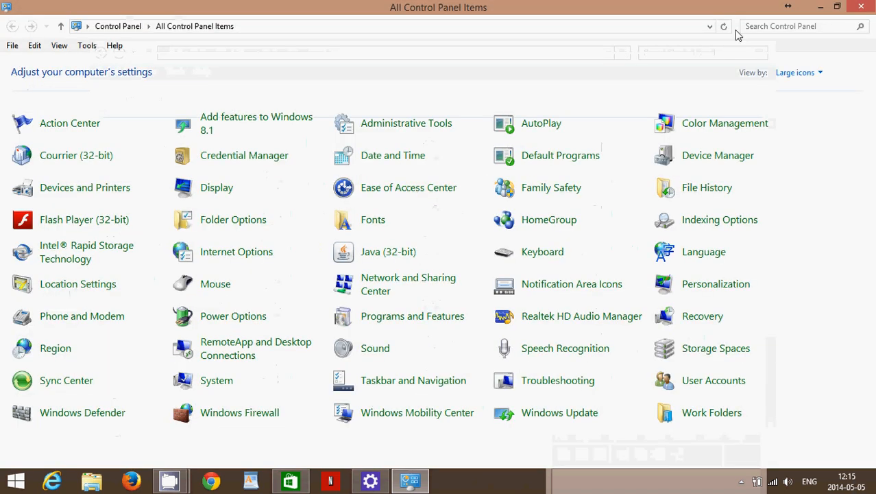
{"action": "mouse_move", "coordinate": [798, 73]}
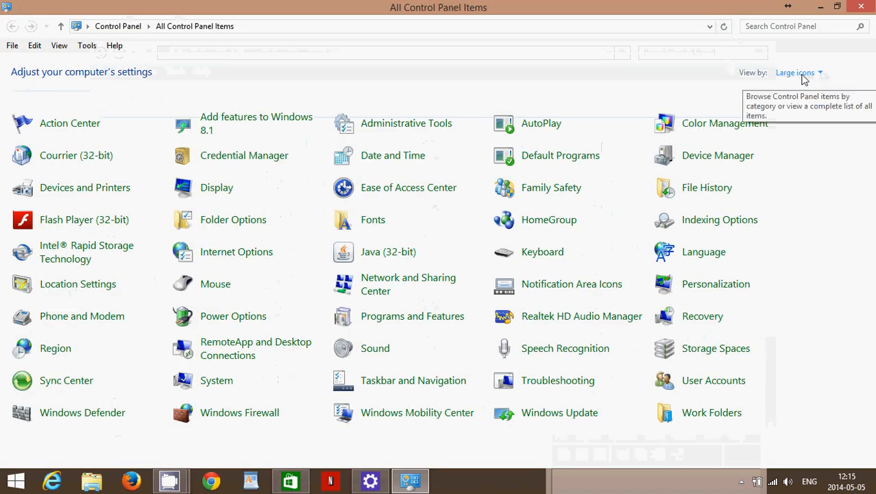
{"action": "left_click", "coordinate": [806, 89]}
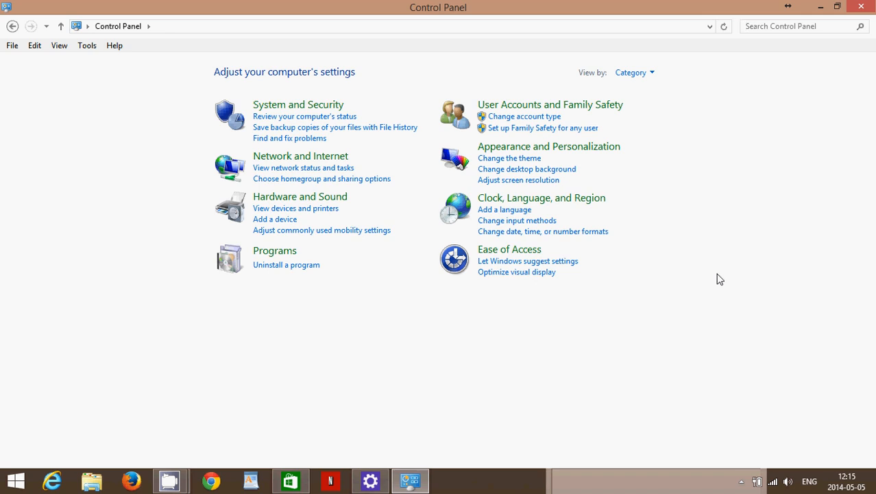
{"action": "left_click", "coordinate": [788, 26]}
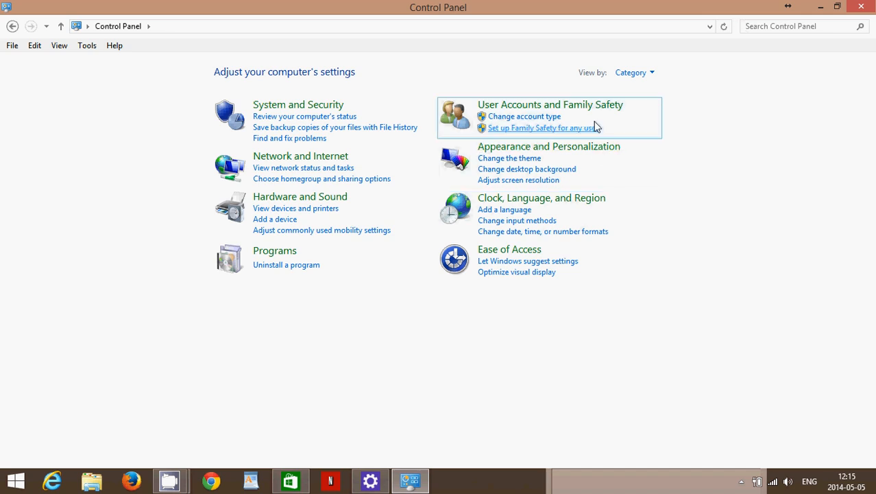
Switch View by to Large icons and open the System information page
{"action": "left_click", "coordinate": [634, 72]}
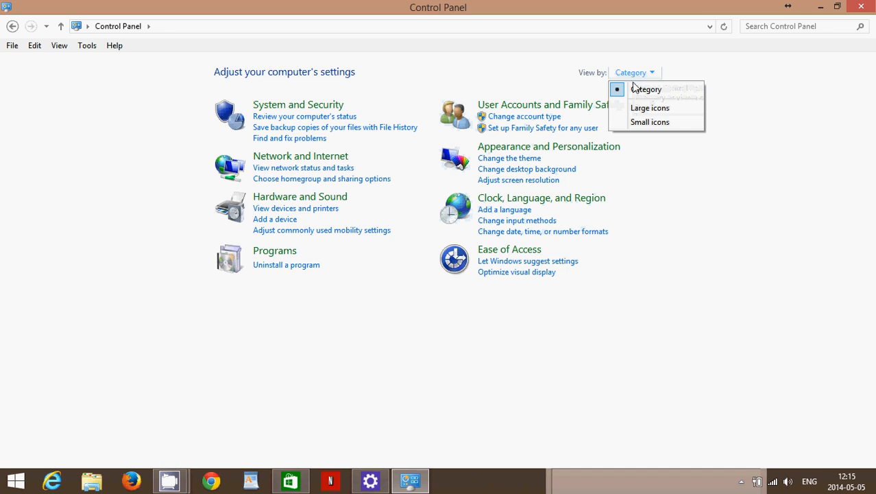
{"action": "left_click", "coordinate": [650, 107]}
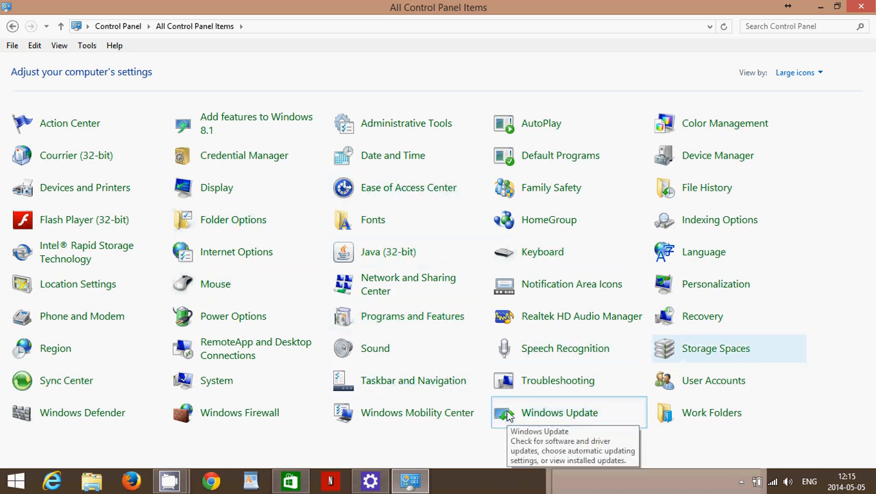
{"action": "mouse_move", "coordinate": [834, 387]}
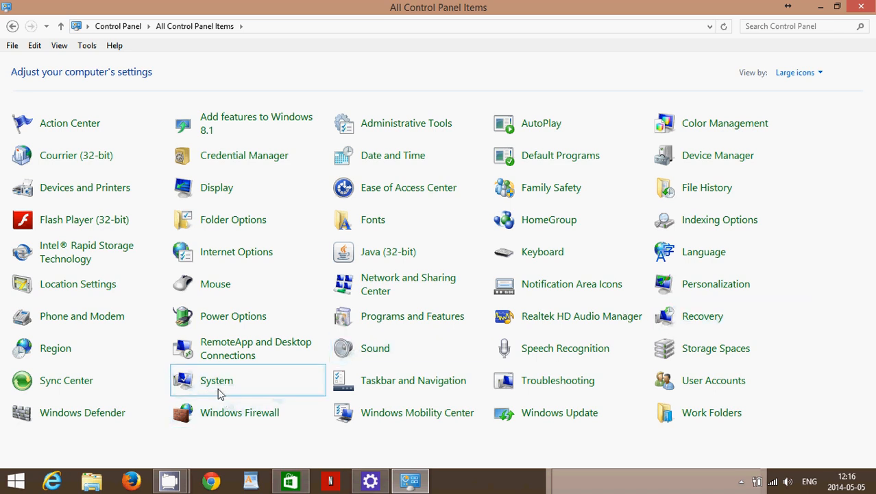
{"action": "double_click", "coordinate": [217, 380]}
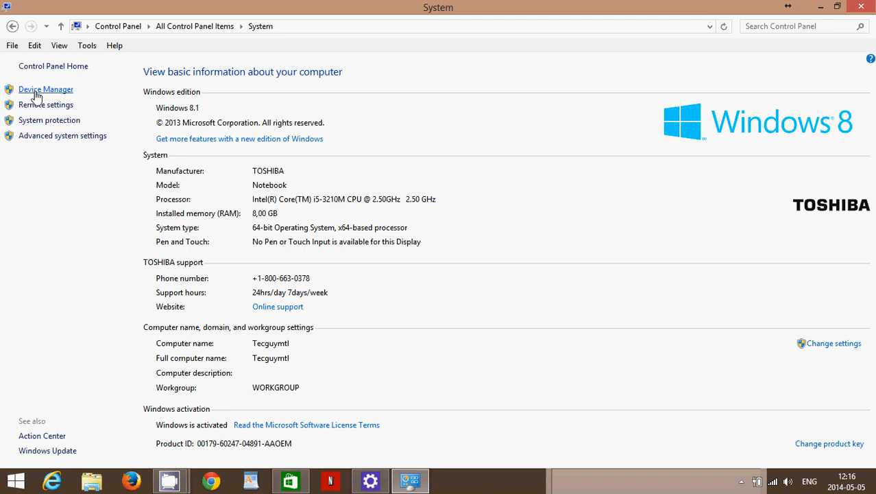
Browse Device Manager's Audio inputs and outputs category, then close Device Manager
{"action": "left_click", "coordinate": [46, 89]}
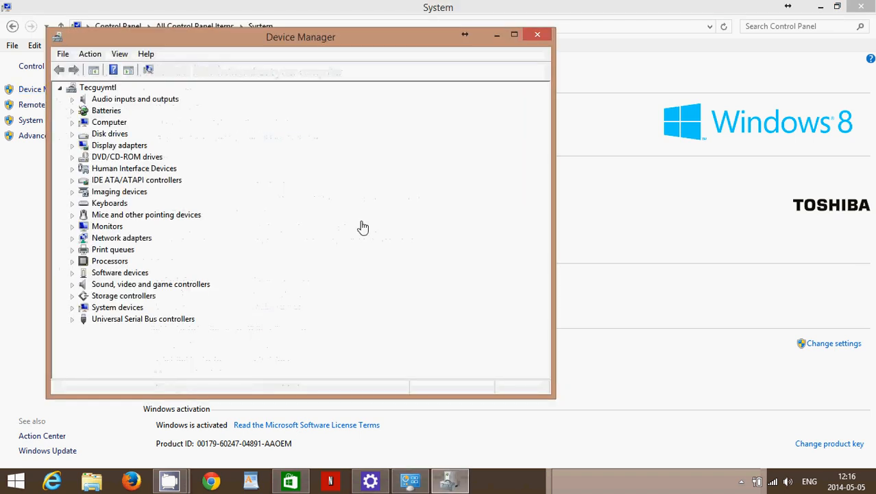
{"action": "mouse_move", "coordinate": [315, 246]}
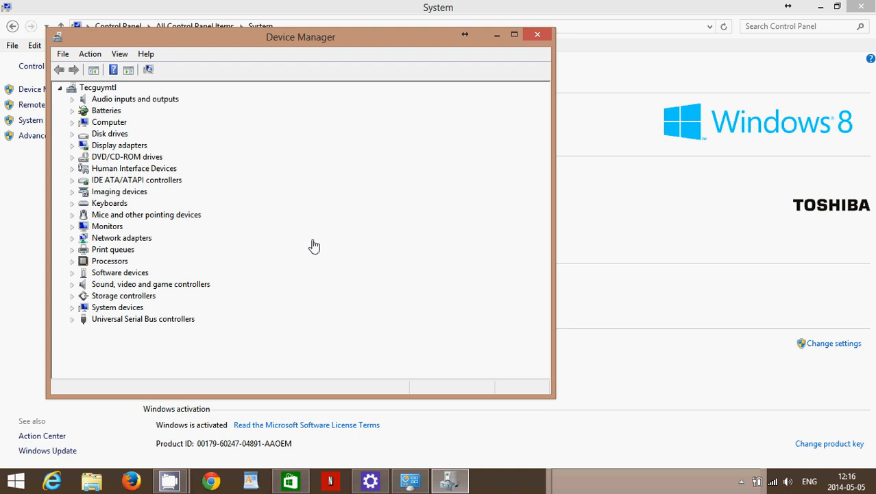
{"action": "mouse_move", "coordinate": [50, 52]}
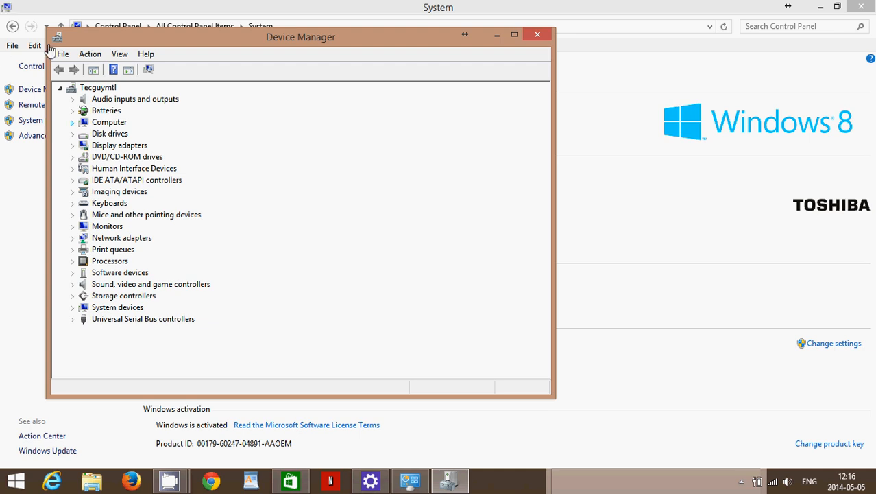
{"action": "left_click", "coordinate": [73, 99]}
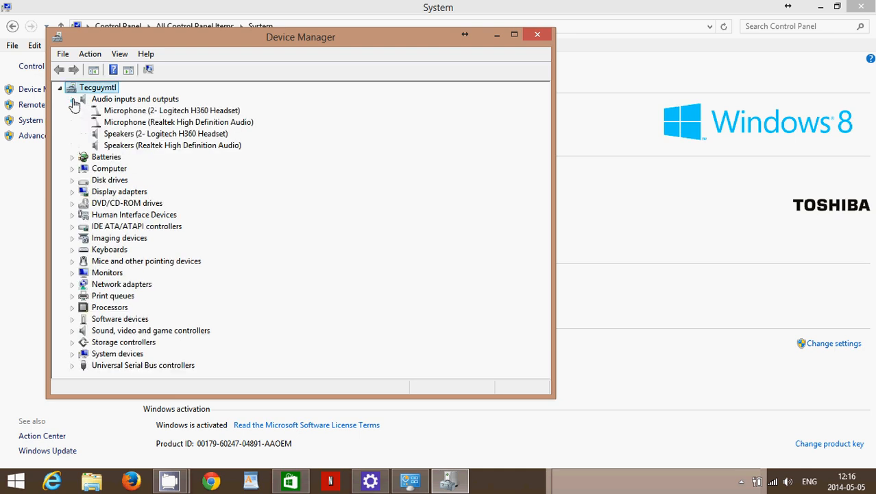
{"action": "left_click", "coordinate": [72, 99]}
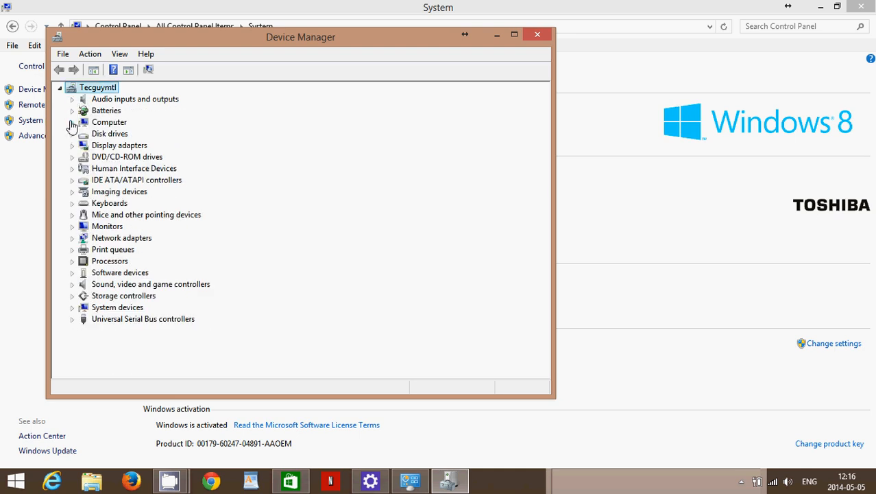
{"action": "mouse_move", "coordinate": [539, 36]}
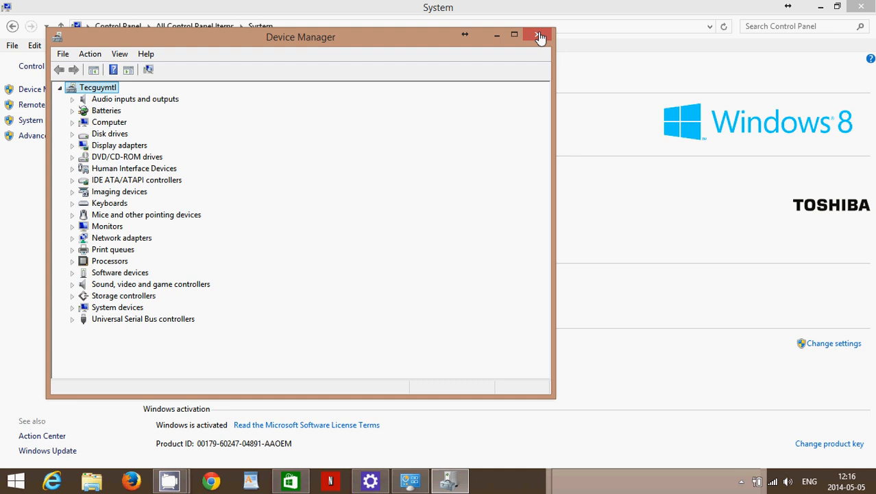
{"action": "left_click", "coordinate": [540, 36]}
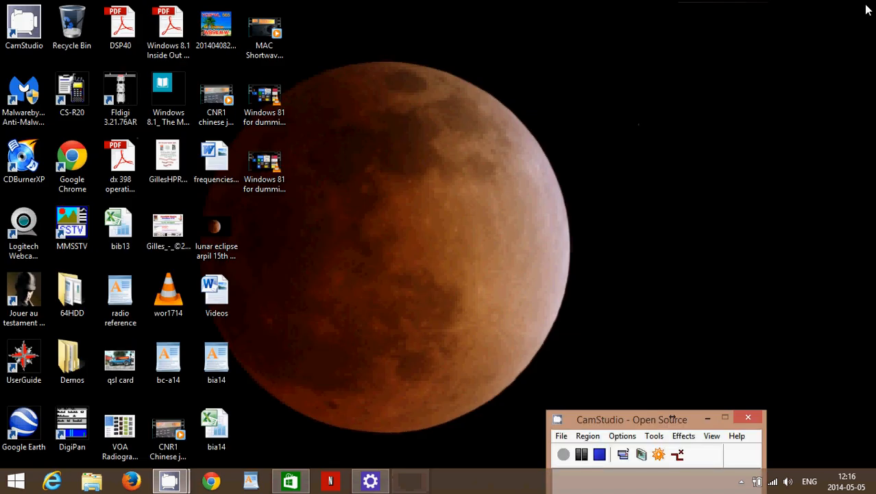
{"action": "mouse_move", "coordinate": [638, 236]}
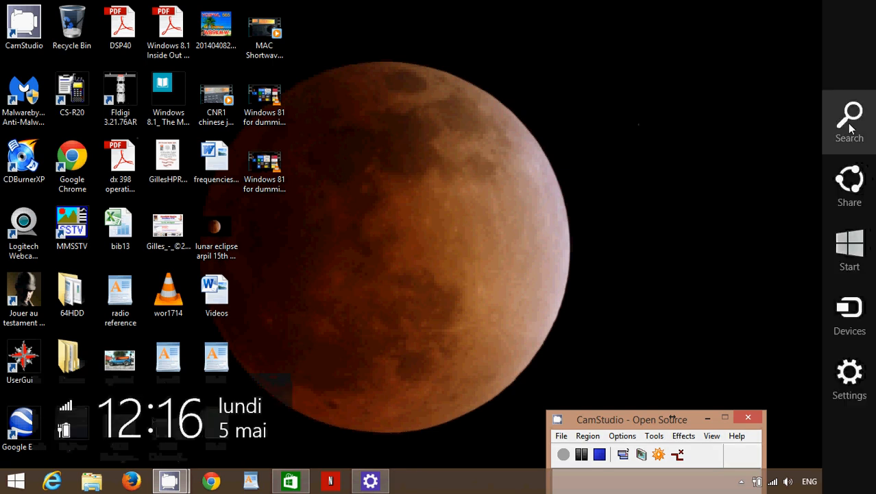
{"action": "left_click", "coordinate": [849, 121]}
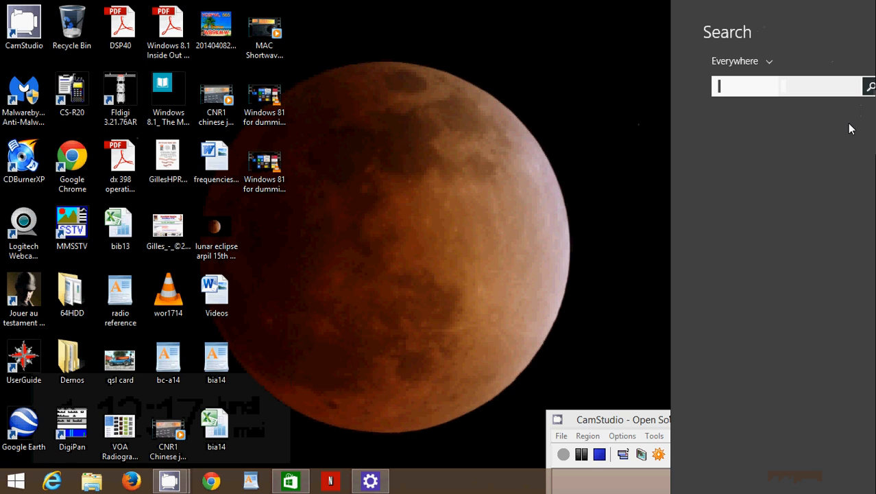
{"action": "type", "text": "control"}
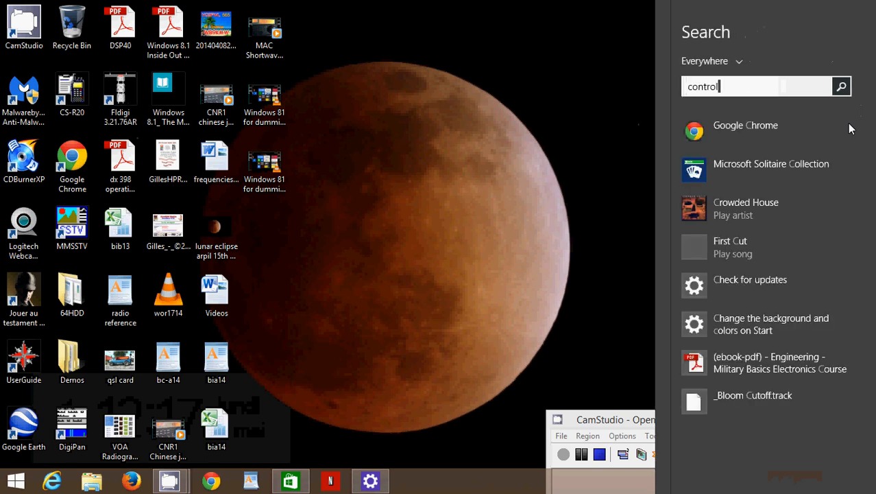
{"action": "type", "text": "Panel"}
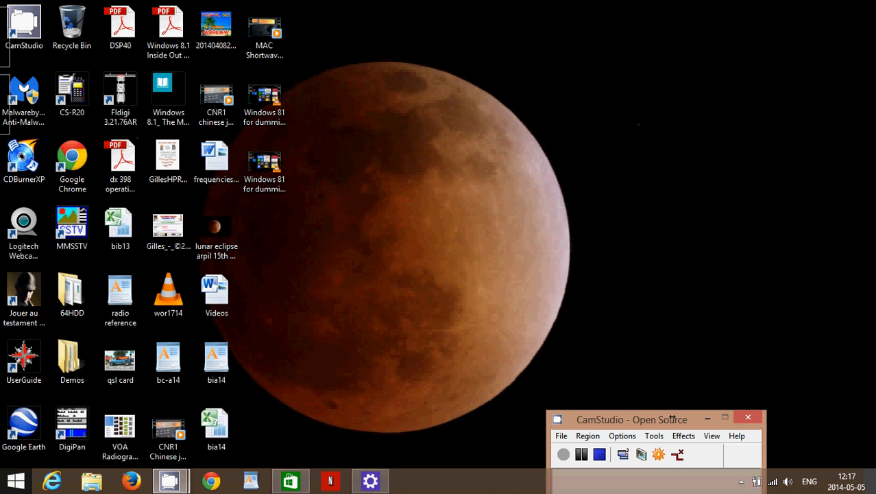
Reopen Control Panel from the power-user (Win+X) menu
{"action": "right_click", "coordinate": [15, 480]}
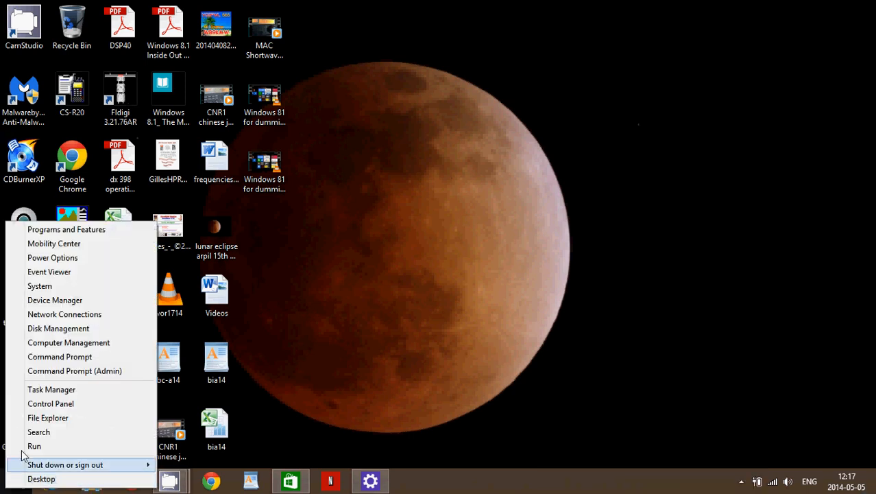
{"action": "mouse_move", "coordinate": [52, 389]}
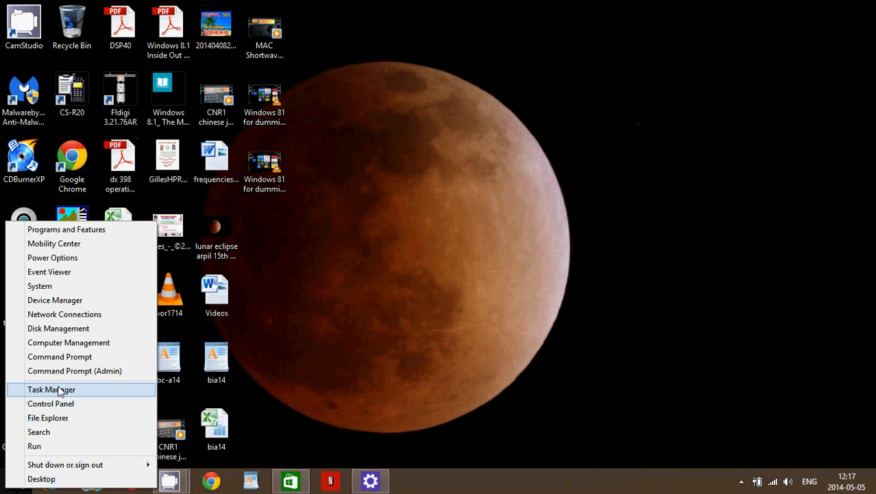
{"action": "mouse_move", "coordinate": [51, 403]}
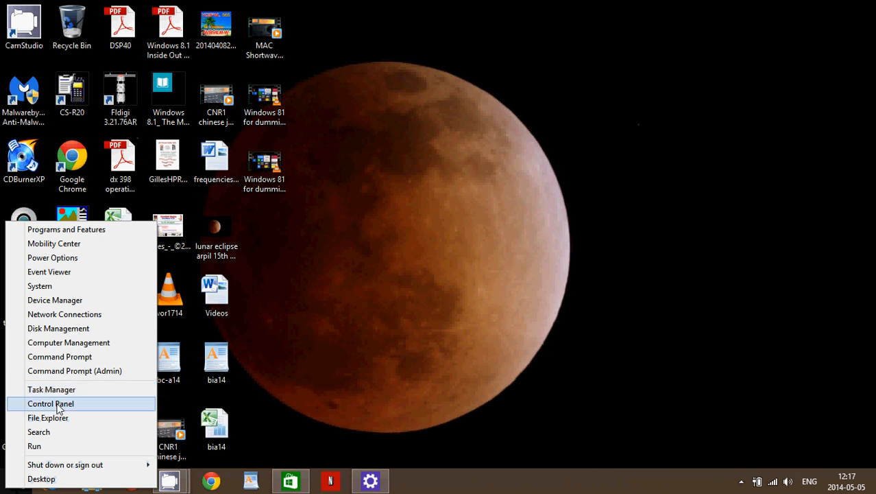
{"action": "left_click", "coordinate": [51, 404]}
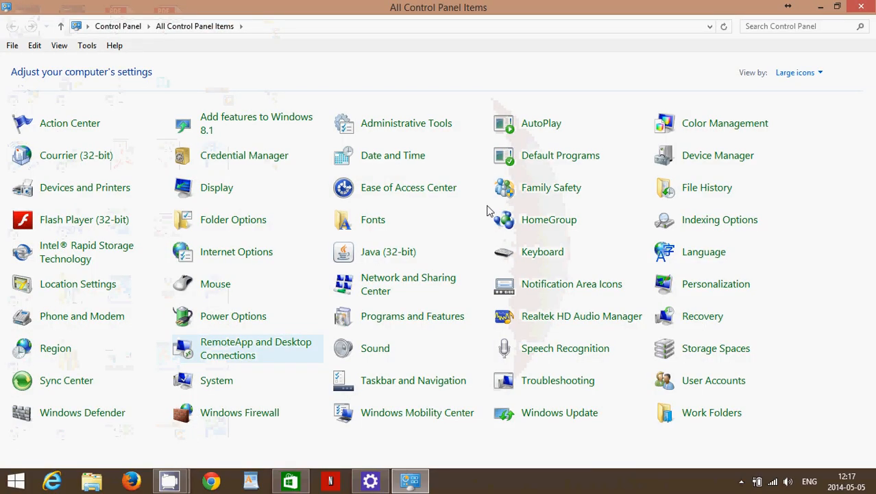
{"action": "mouse_move", "coordinate": [864, 7]}
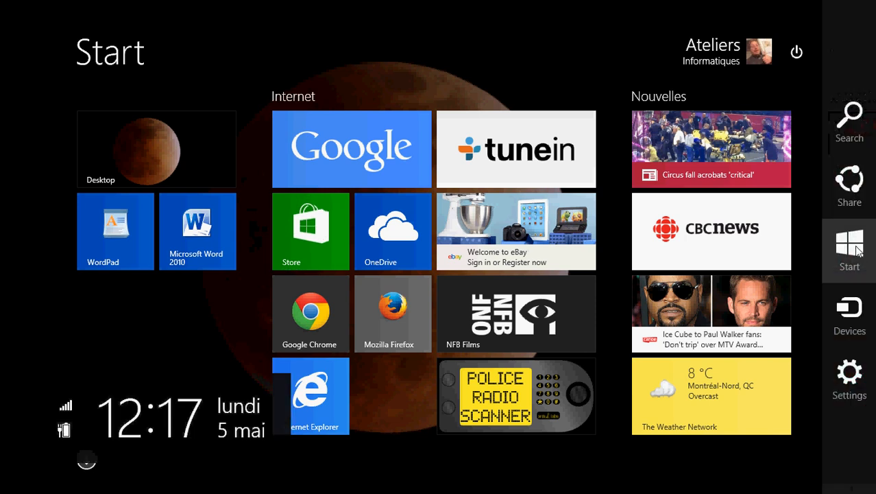
Enter PC settings from the Settings charm and back out to its main categories
{"action": "left_click", "coordinate": [849, 373]}
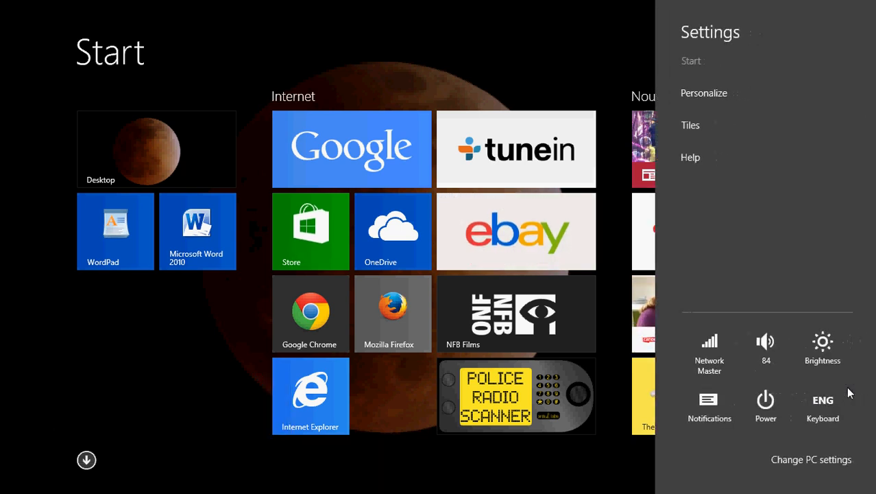
{"action": "mouse_move", "coordinate": [792, 467]}
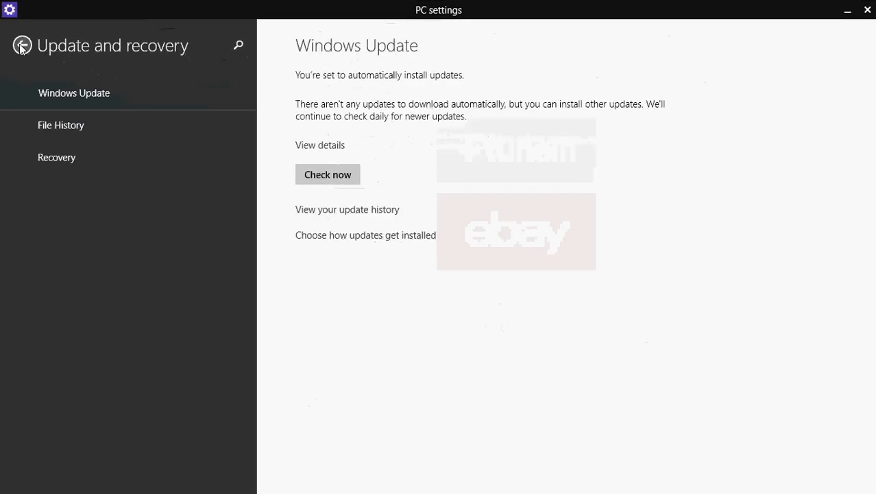
{"action": "left_click", "coordinate": [22, 45]}
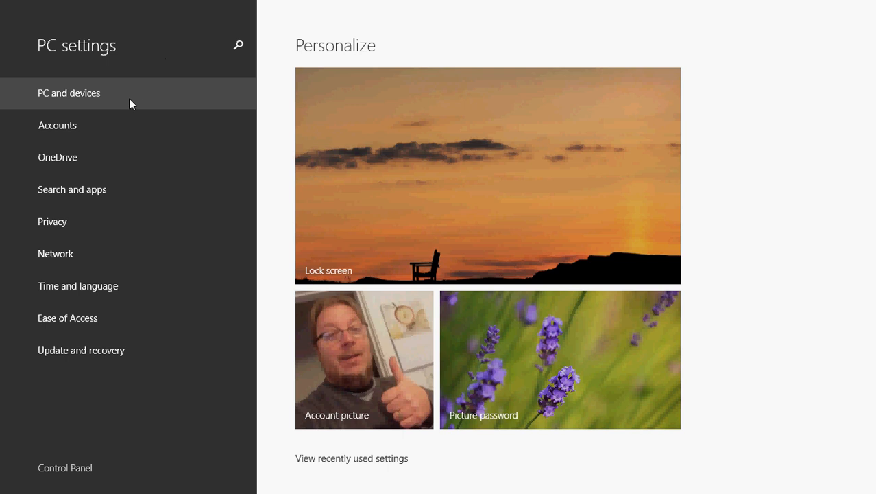
{"action": "mouse_move", "coordinate": [126, 125]}
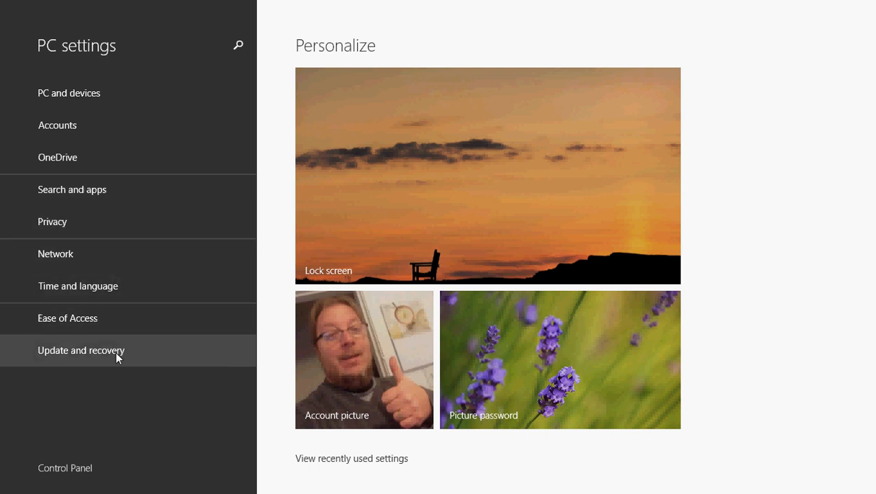
{"action": "mouse_move", "coordinate": [101, 467]}
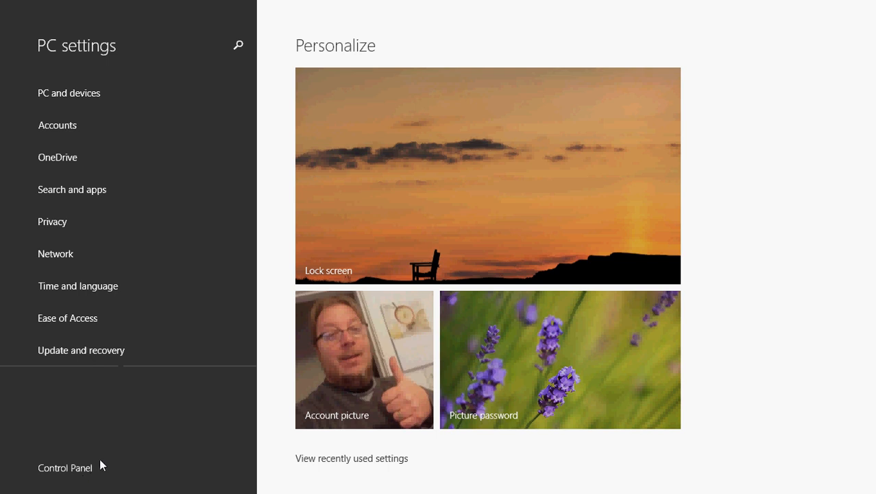
{"action": "mouse_move", "coordinate": [177, 456]}
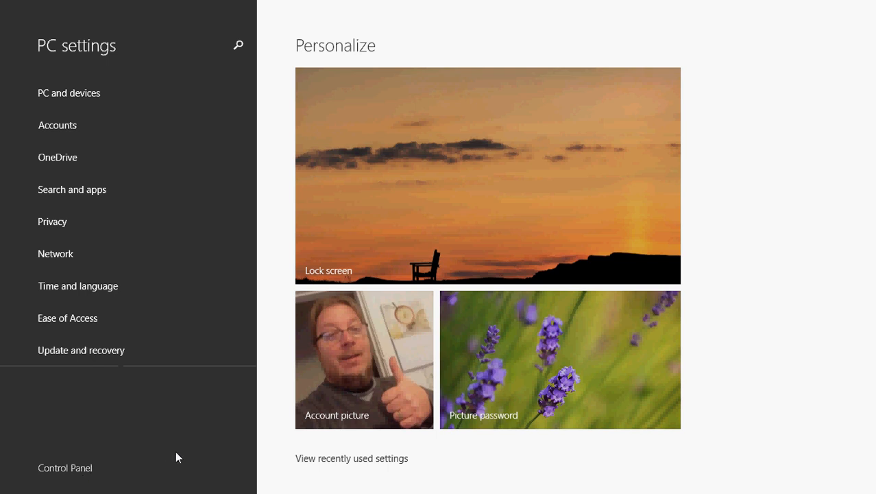
{"action": "mouse_move", "coordinate": [55, 477]}
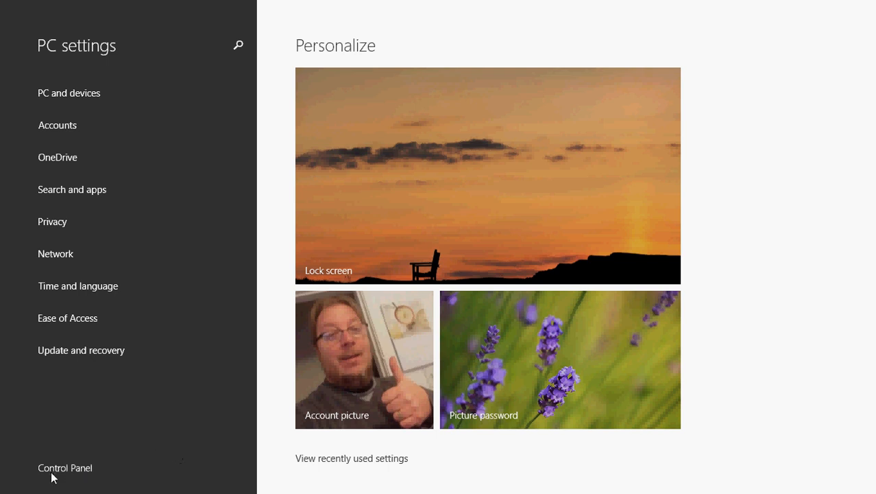
{"action": "mouse_move", "coordinate": [58, 125]}
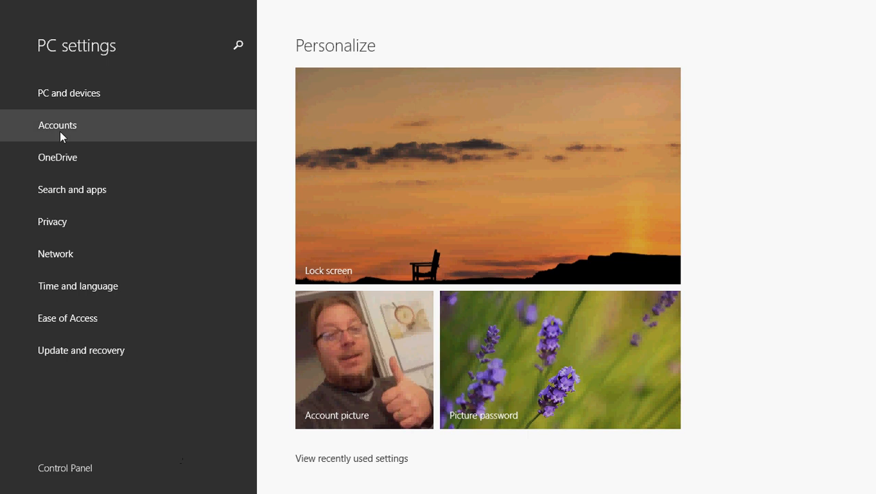
{"action": "mouse_move", "coordinate": [68, 93]}
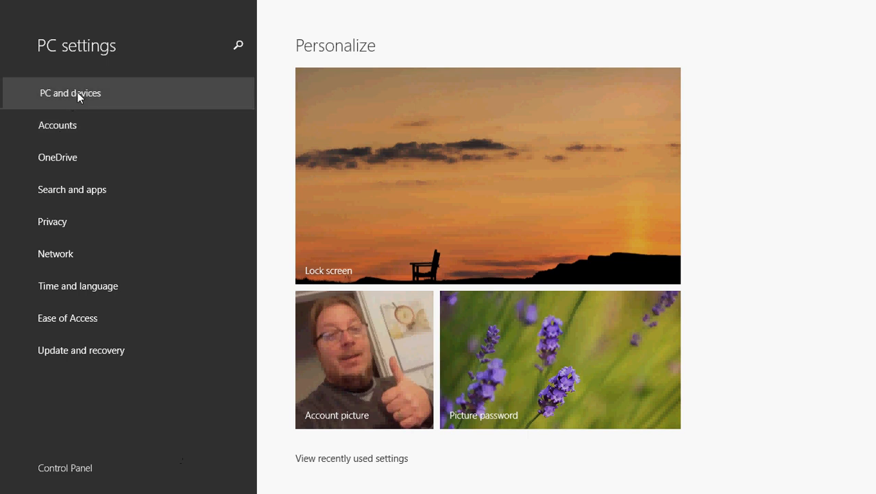
Step through PC and devices: Display, Devices, Mouse and touchpad, Typing, Corners and edges, then return to Start
{"action": "left_click", "coordinate": [488, 176]}
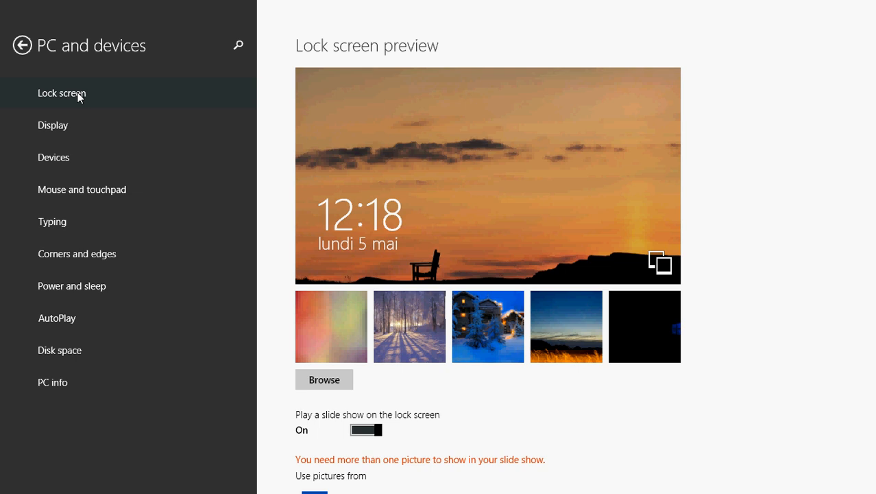
{"action": "mouse_move", "coordinate": [69, 125]}
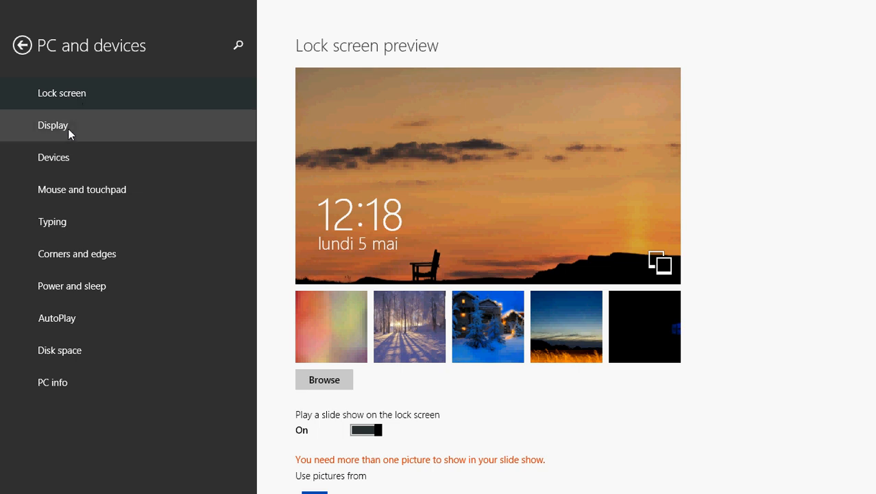
{"action": "left_click", "coordinate": [52, 125]}
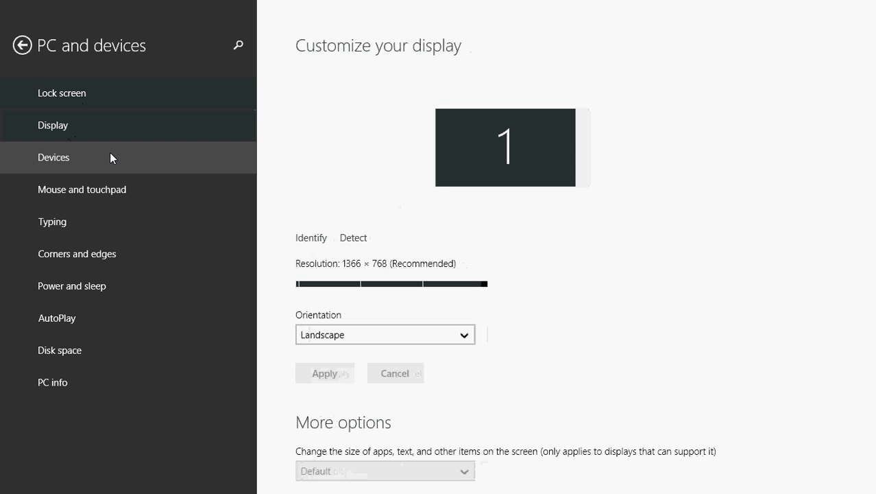
{"action": "left_click", "coordinate": [53, 156]}
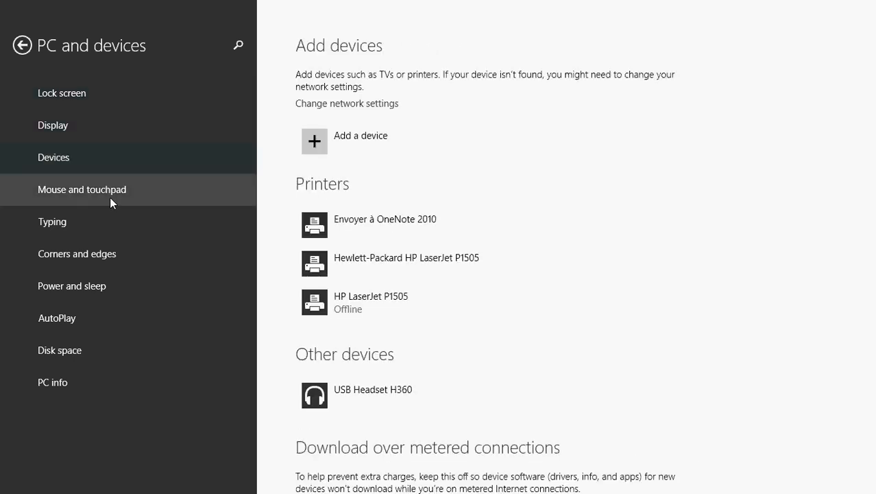
{"action": "left_click", "coordinate": [82, 189]}
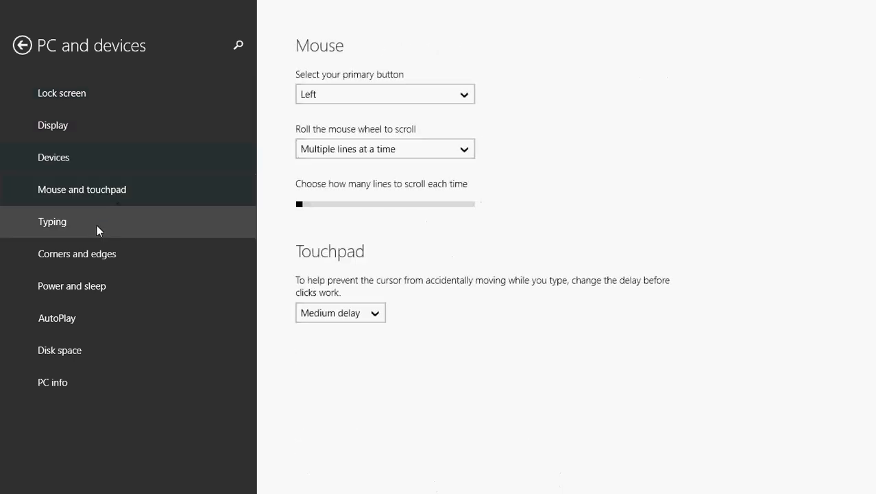
{"action": "left_click", "coordinate": [53, 221]}
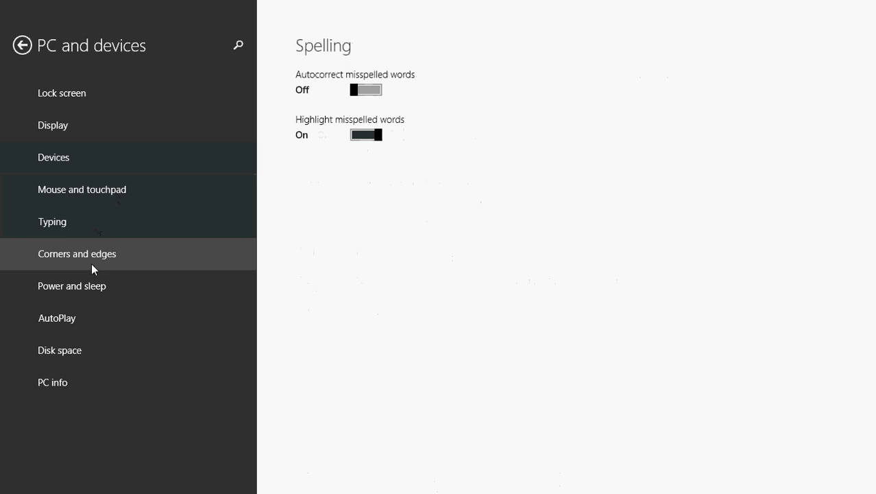
{"action": "left_click", "coordinate": [72, 287]}
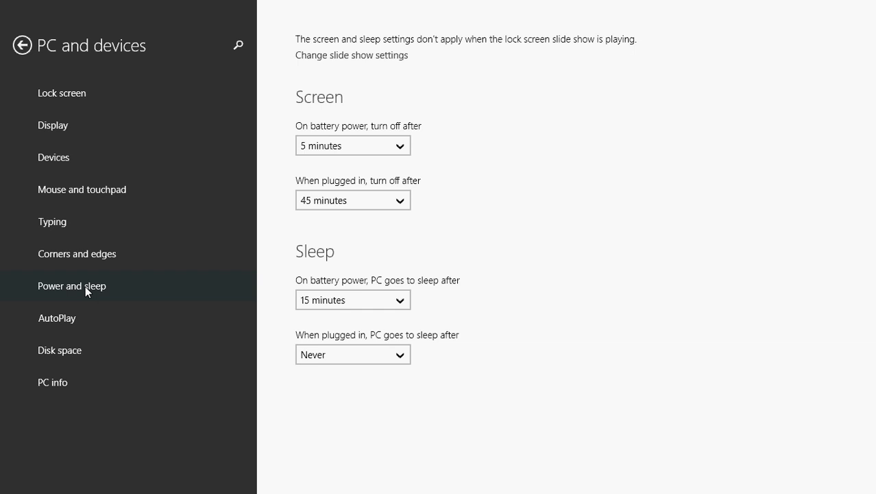
{"action": "key", "text": "Super"}
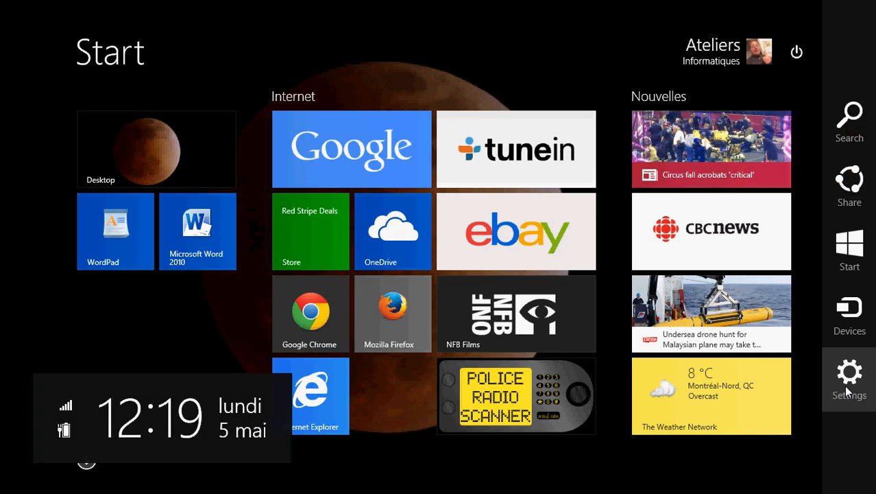
Reopen PC settings, visit the Accounts category and return to the main page
{"action": "left_click", "coordinate": [849, 373]}
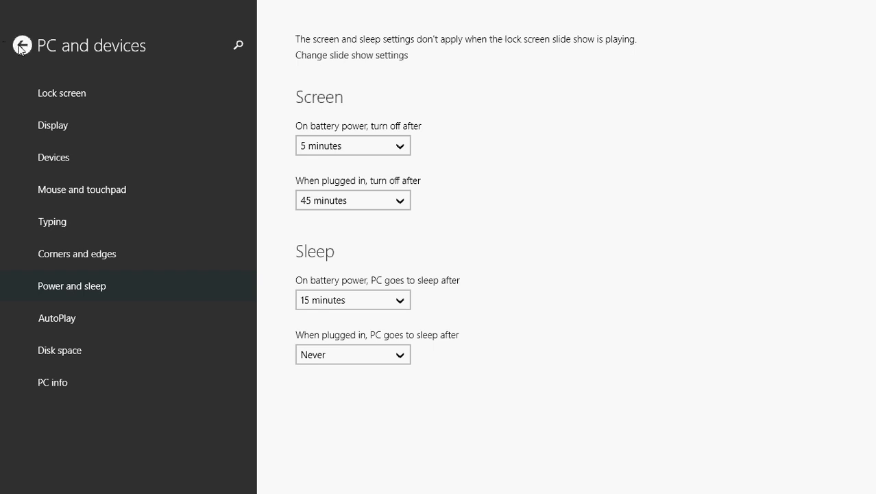
{"action": "left_click", "coordinate": [20, 44]}
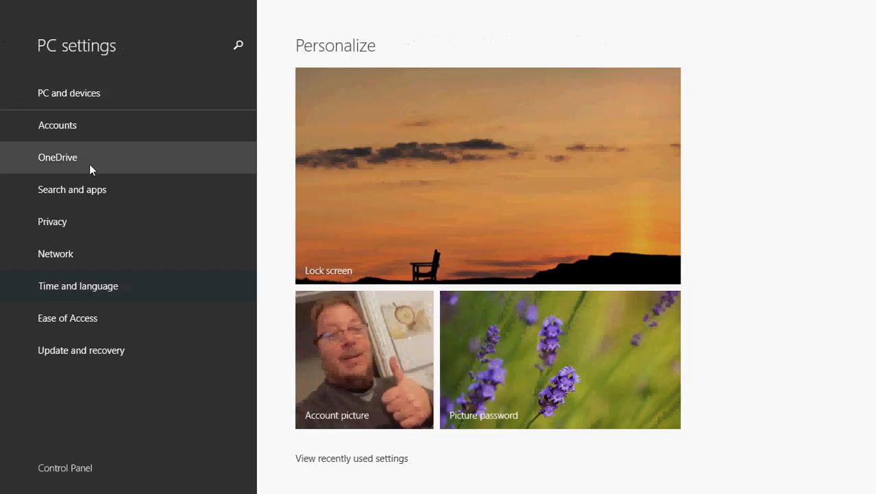
{"action": "left_click", "coordinate": [58, 125]}
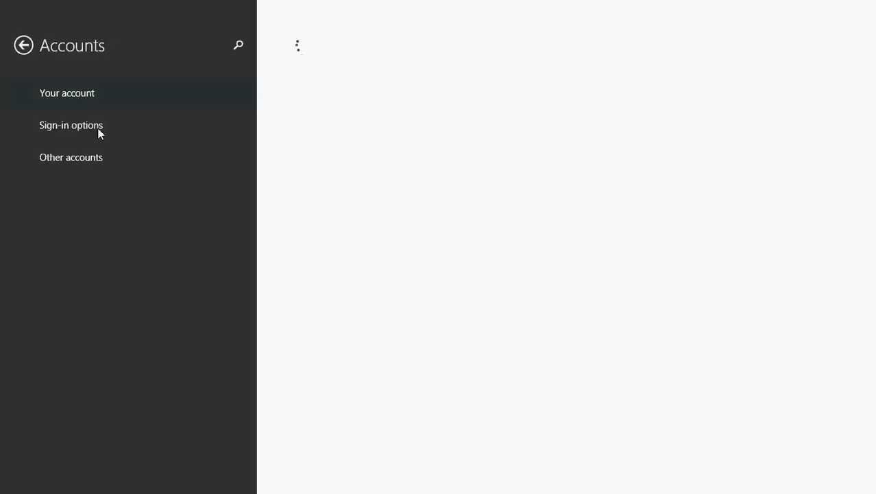
{"action": "left_click", "coordinate": [22, 45]}
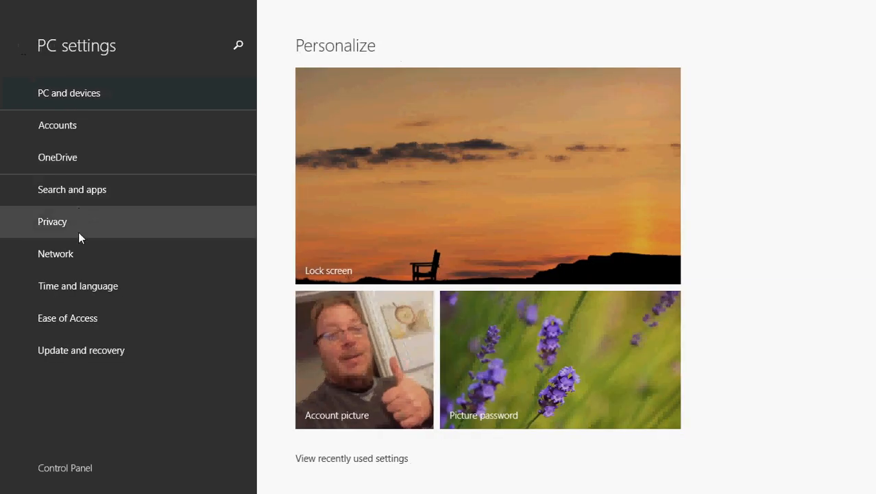
Visit the Network and Ease of Access categories, returning to the main page after each
{"action": "left_click", "coordinate": [55, 252]}
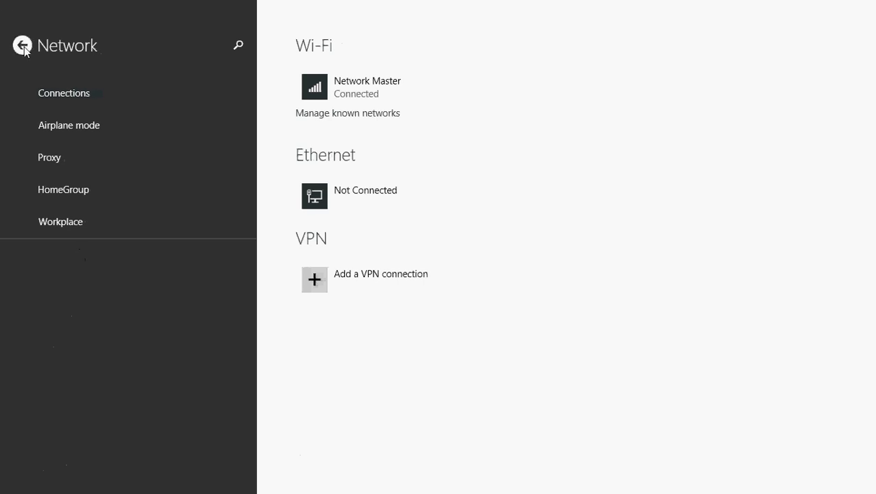
{"action": "left_click", "coordinate": [22, 45]}
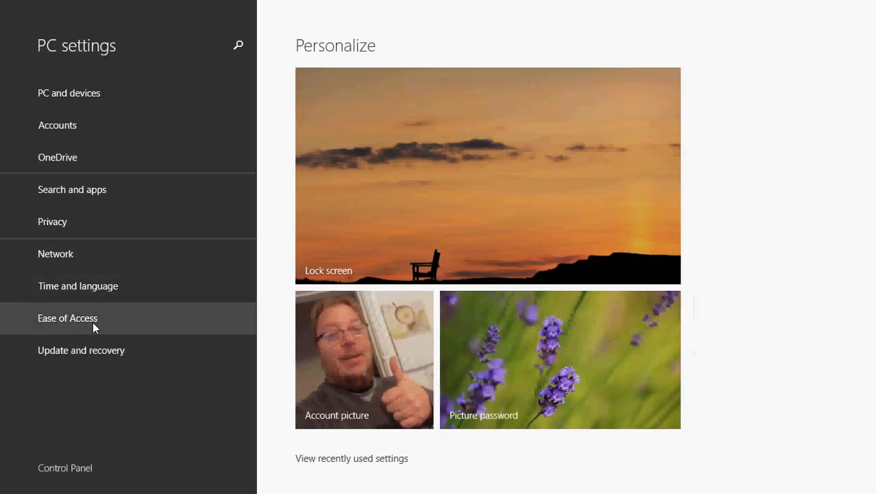
{"action": "left_click", "coordinate": [68, 318]}
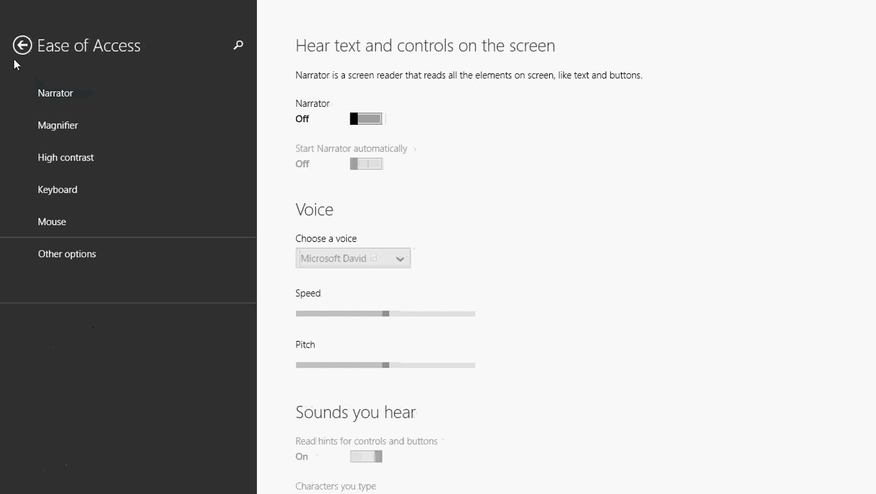
{"action": "left_click", "coordinate": [22, 43]}
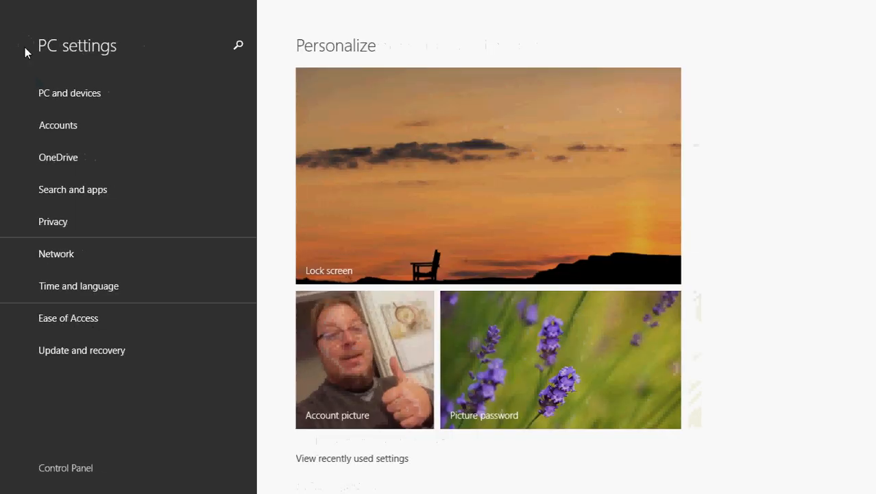
{"action": "mouse_move", "coordinate": [631, 57]}
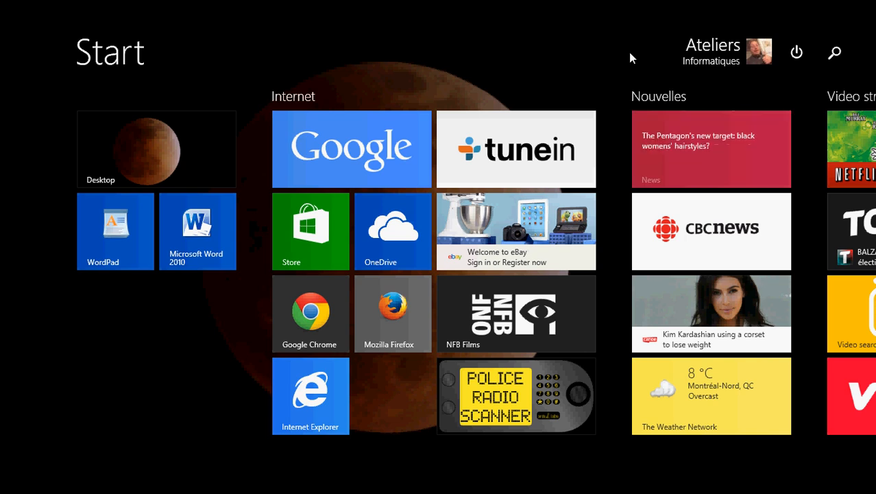
Launch PC settings from the desktop's Settings charm via Change PC settings
{"action": "right_click", "coordinate": [3, 487]}
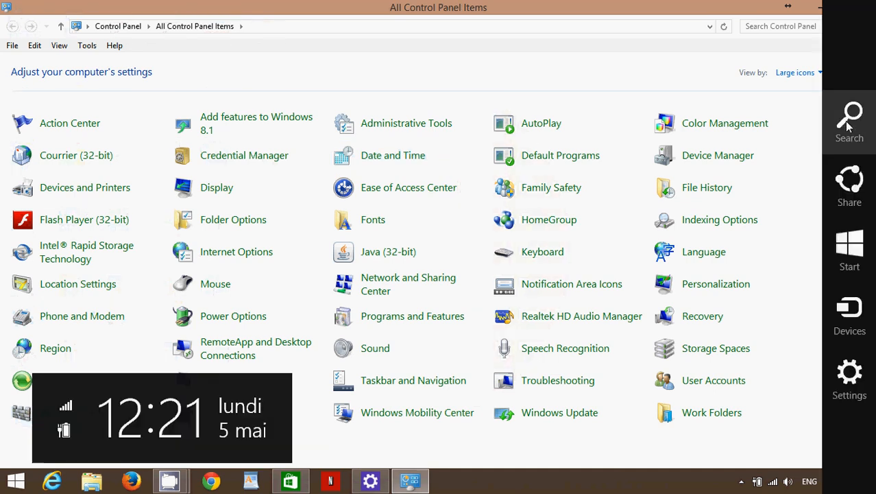
{"action": "left_click", "coordinate": [849, 382]}
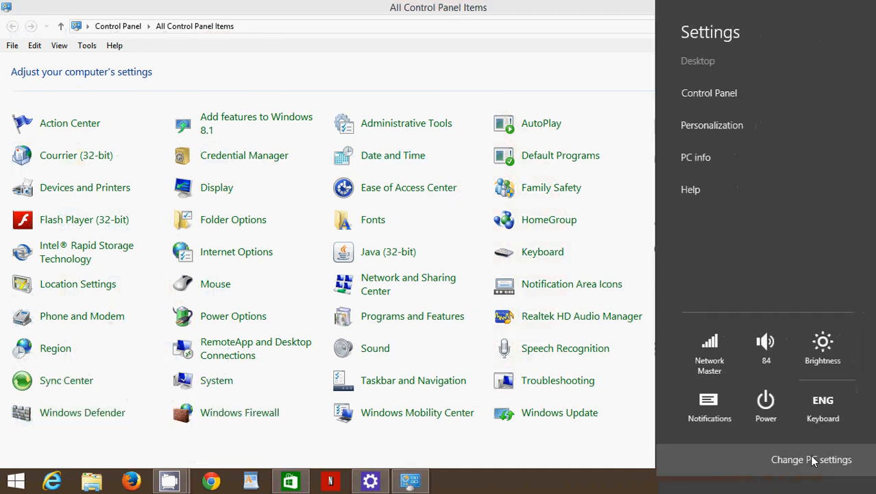
{"action": "left_click", "coordinate": [812, 459]}
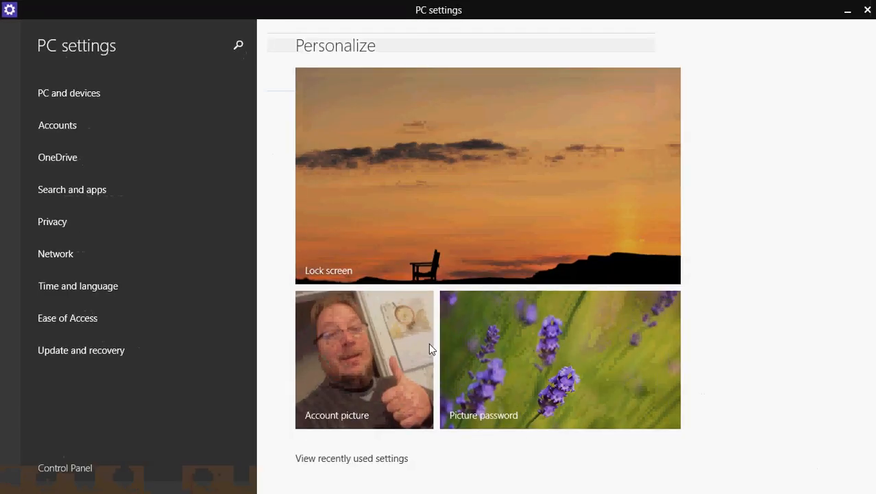